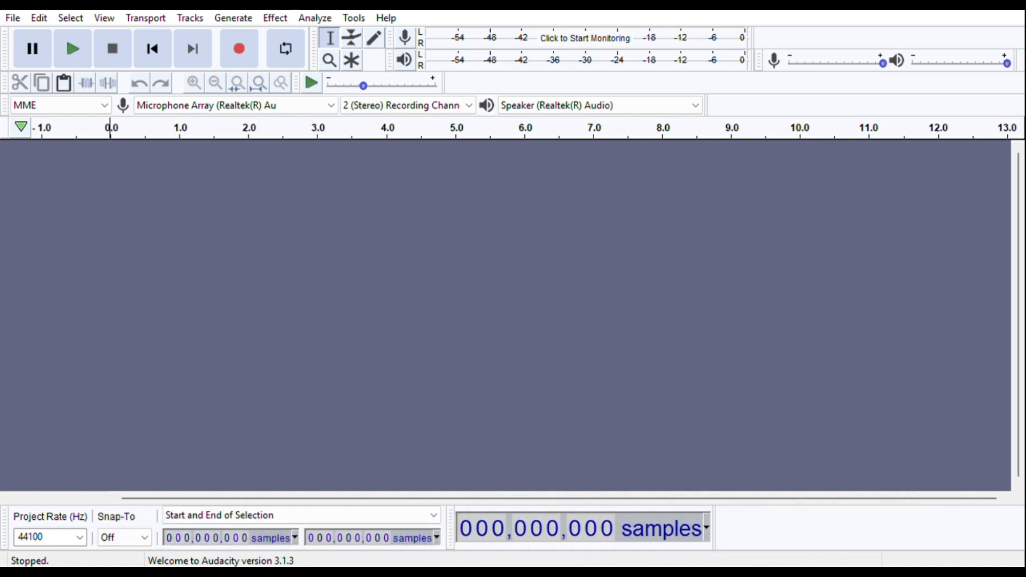
mouse_move(239, 47)
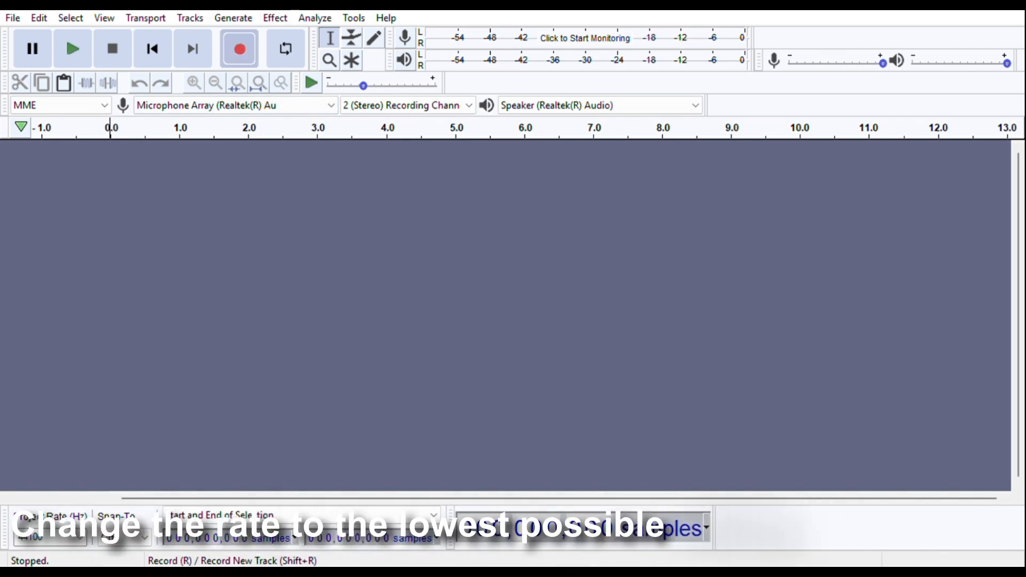
Step: Record a roughly 5.7-second stereo voice clip at 8000 Hz
click(239, 47)
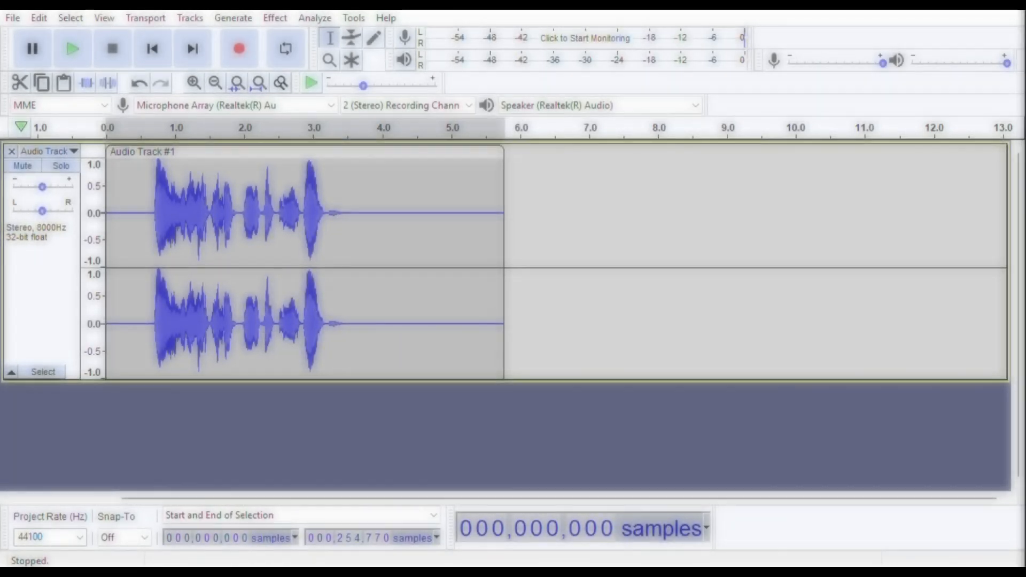
click(73, 48)
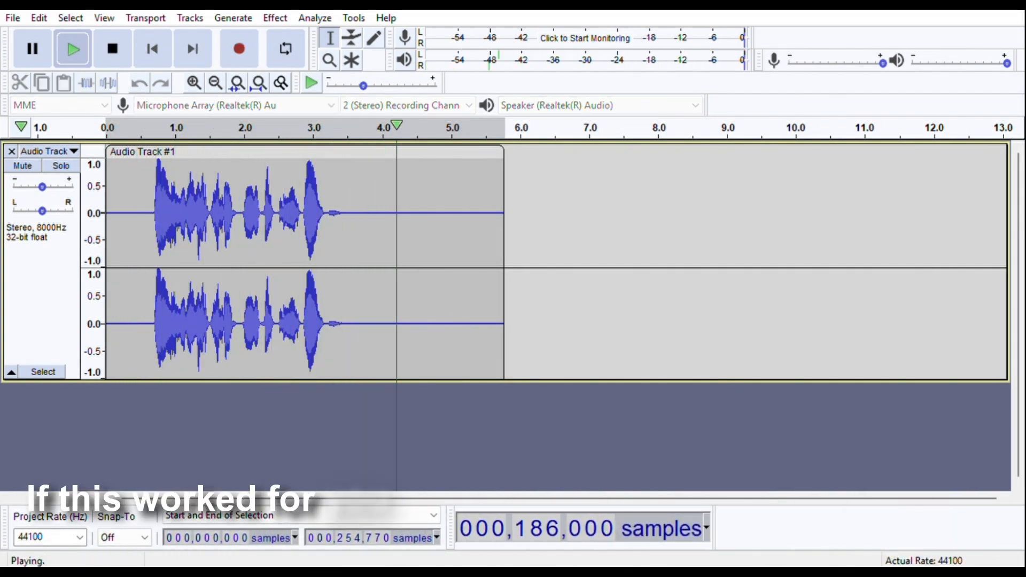
click(111, 47)
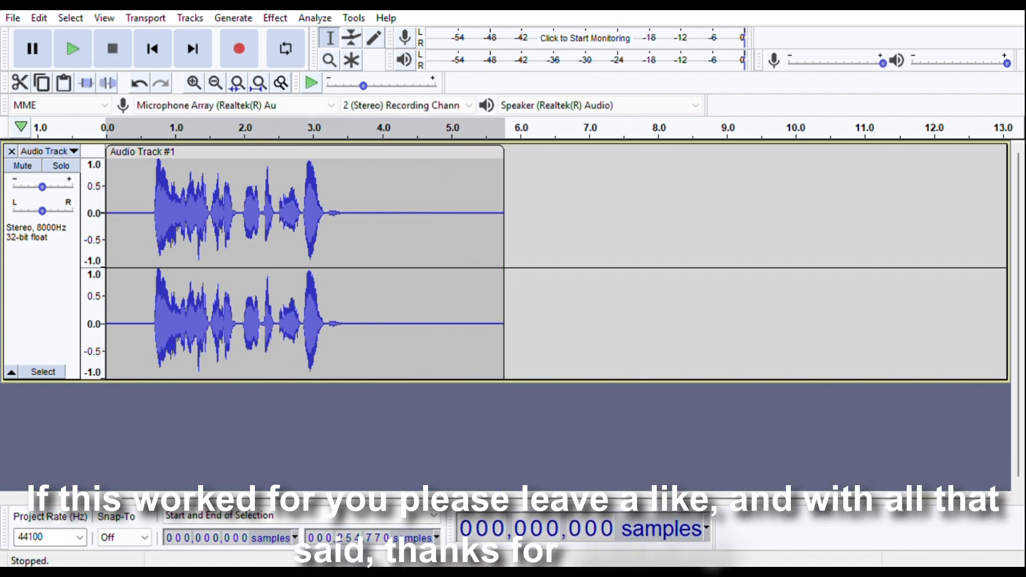